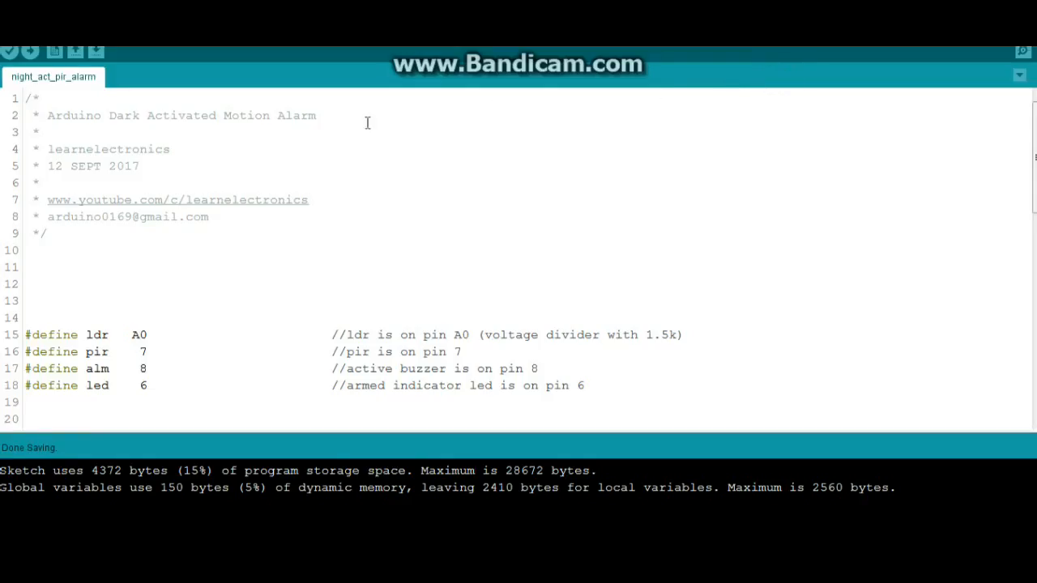
# - Highlight the sketch title in the header comment, then the ldr and pir pin definitions
pyautogui.moveTo(146, 115); pyautogui.dragTo(316, 115)
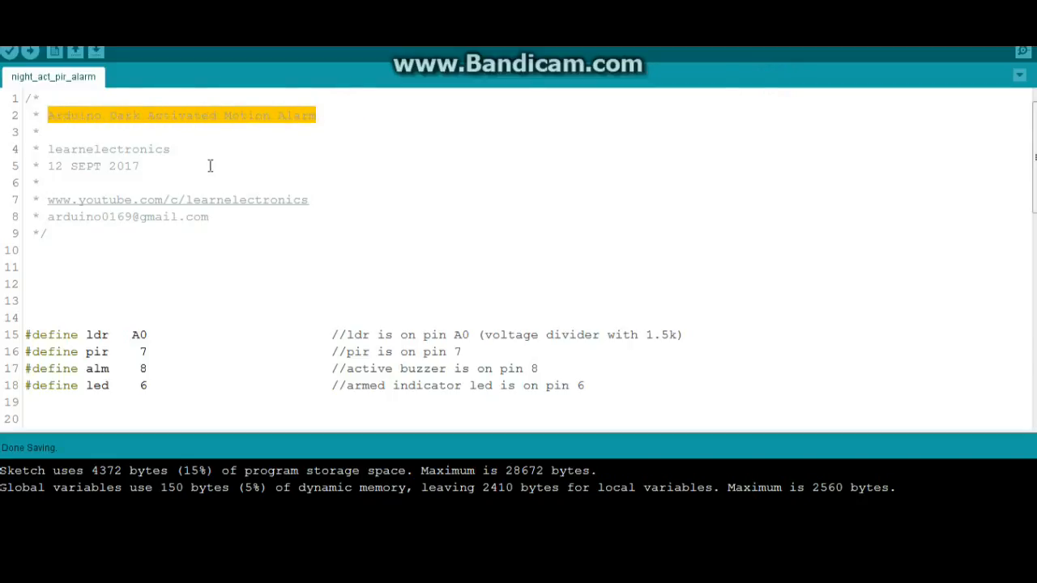
pyautogui.scroll(-3)
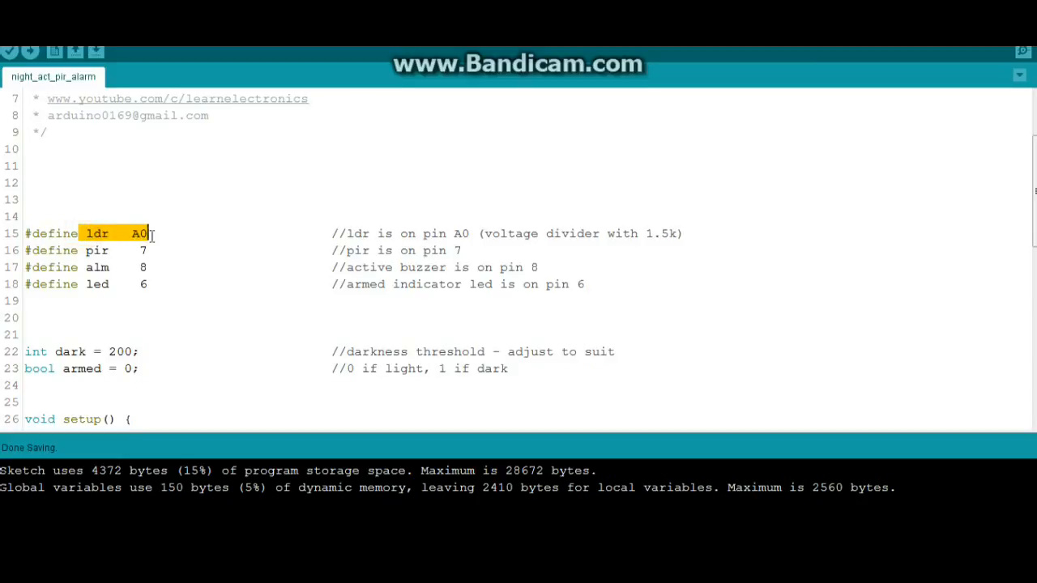
pyautogui.doubleClick(97, 250)
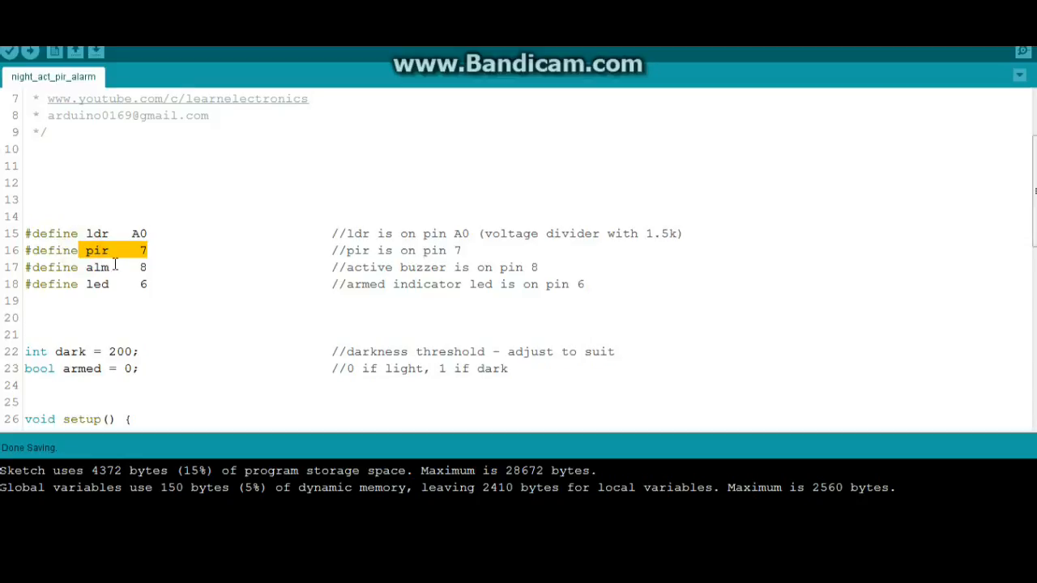
pyautogui.doubleClick(97, 267)
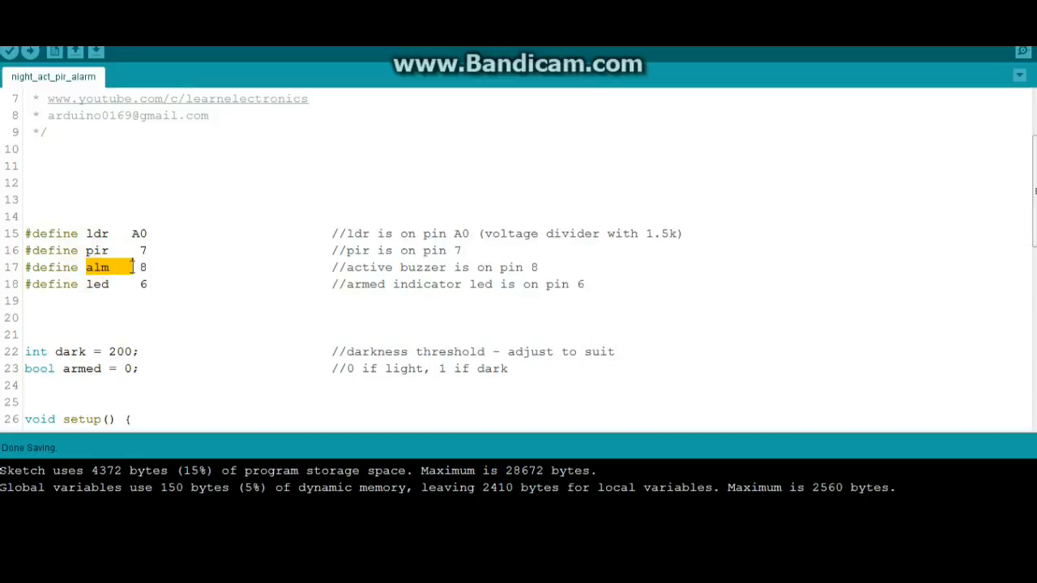
pyautogui.click(95, 284)
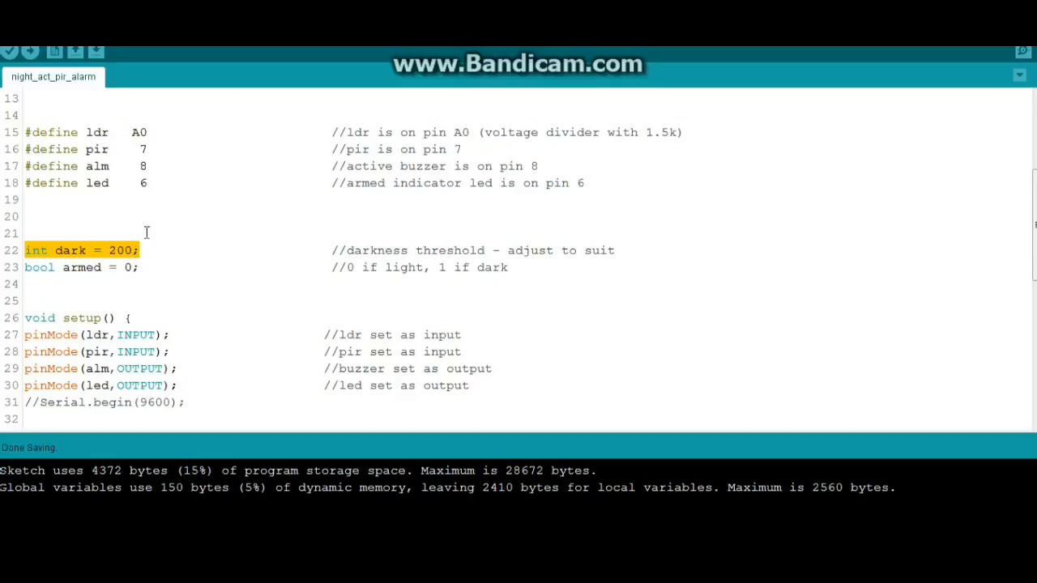
# - Select the four pinMode lines in setup(), lines 27–30
pyautogui.scroll(-3)
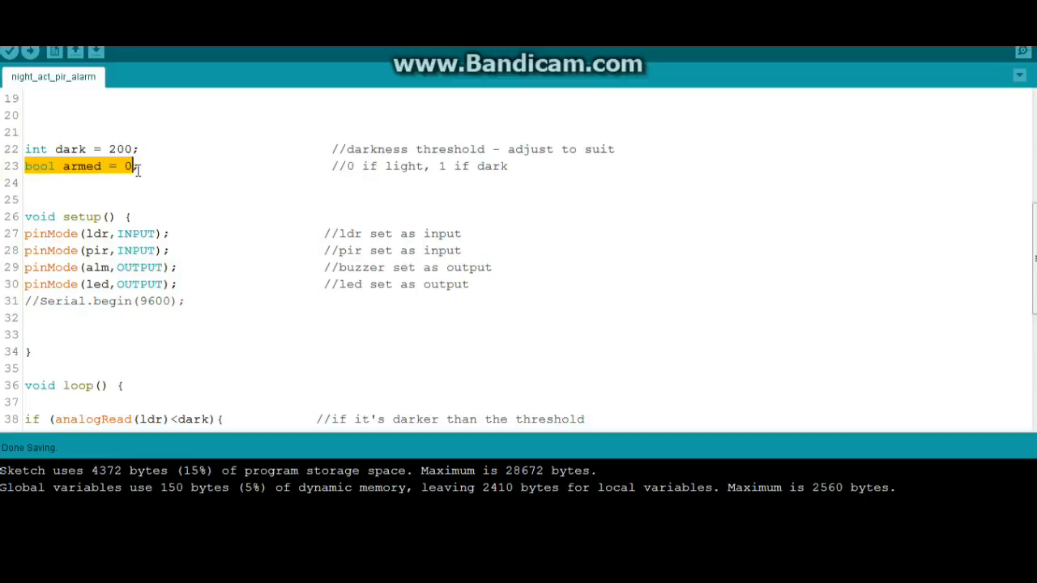
pyautogui.write(';')
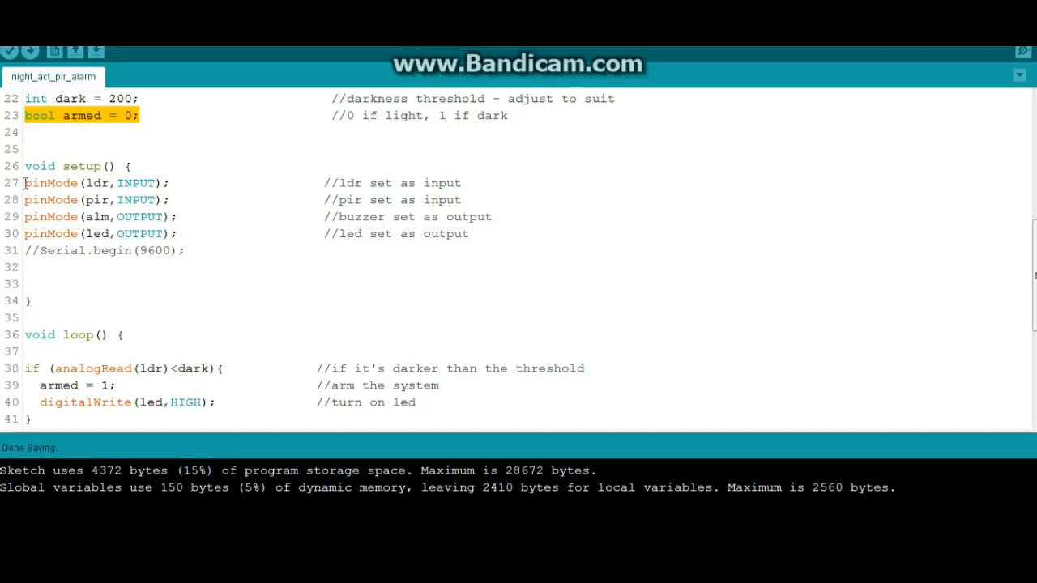
pyautogui.moveTo(25, 182); pyautogui.dragTo(474, 233)
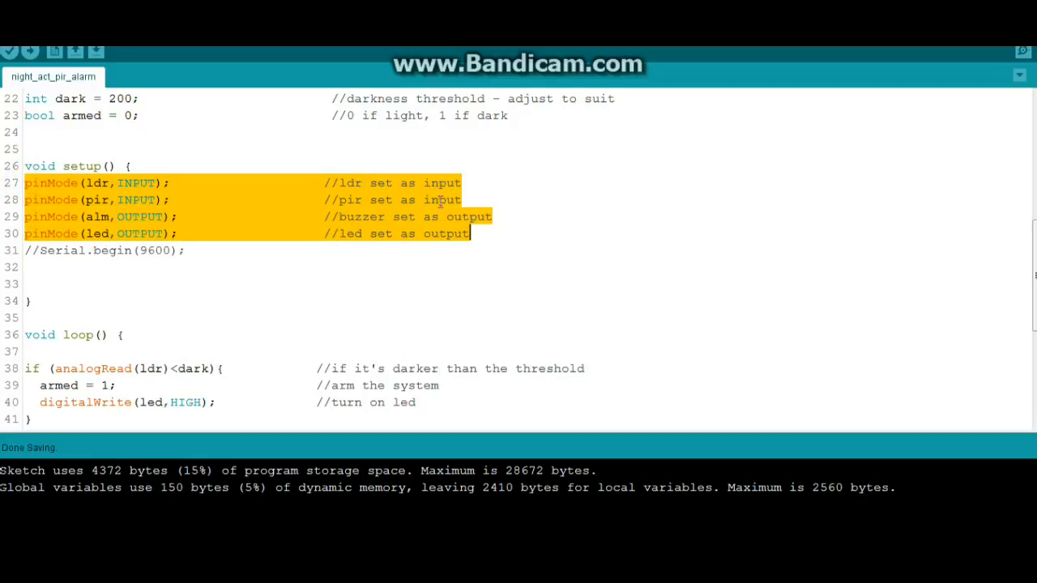
# - Scroll down into loop() toward the else branch that sets the LED LOW
pyautogui.scroll(-3)
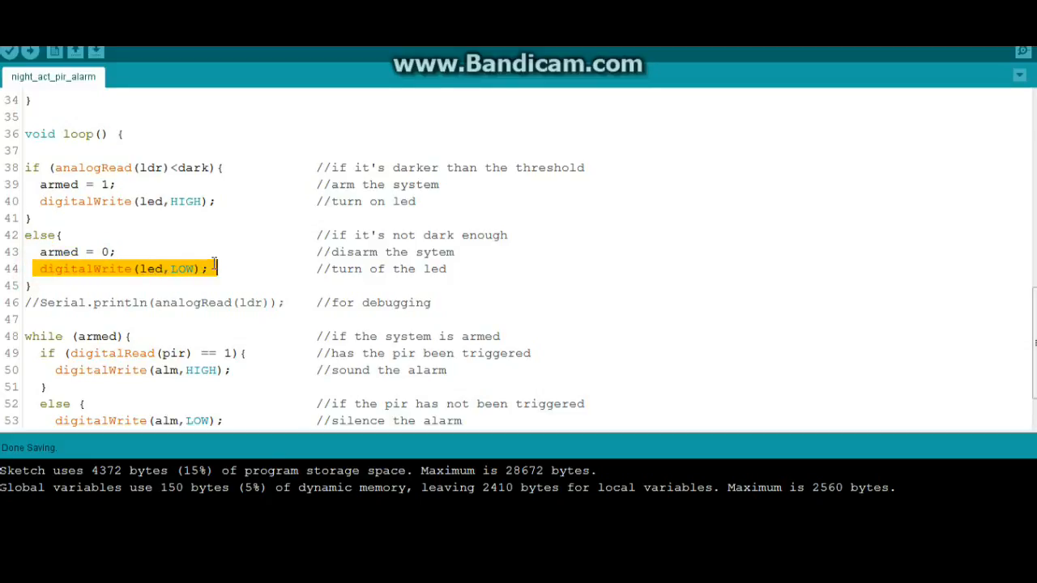
pyautogui.scroll(-3)
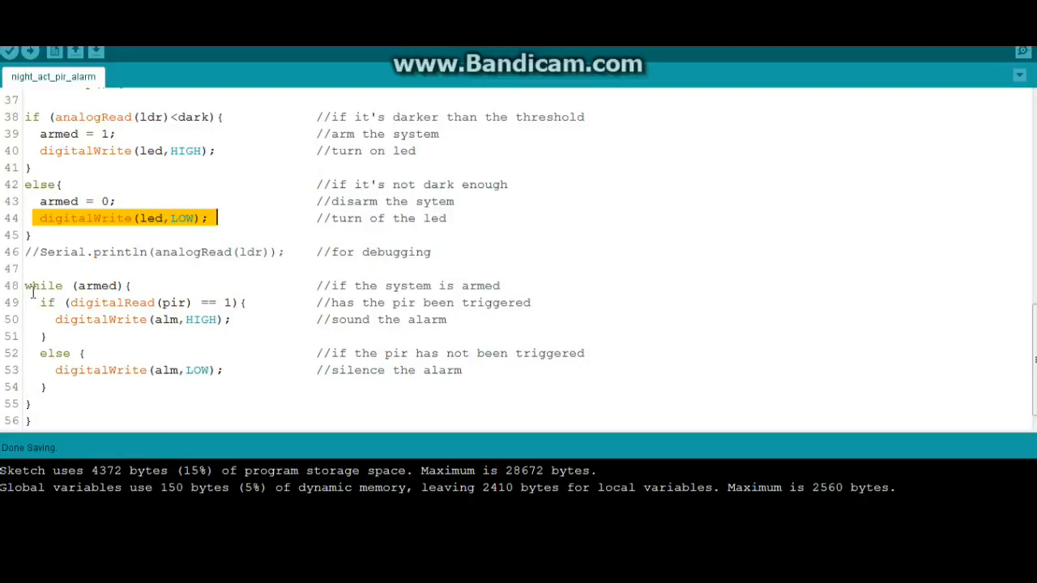
pyautogui.doubleClick(42, 285)
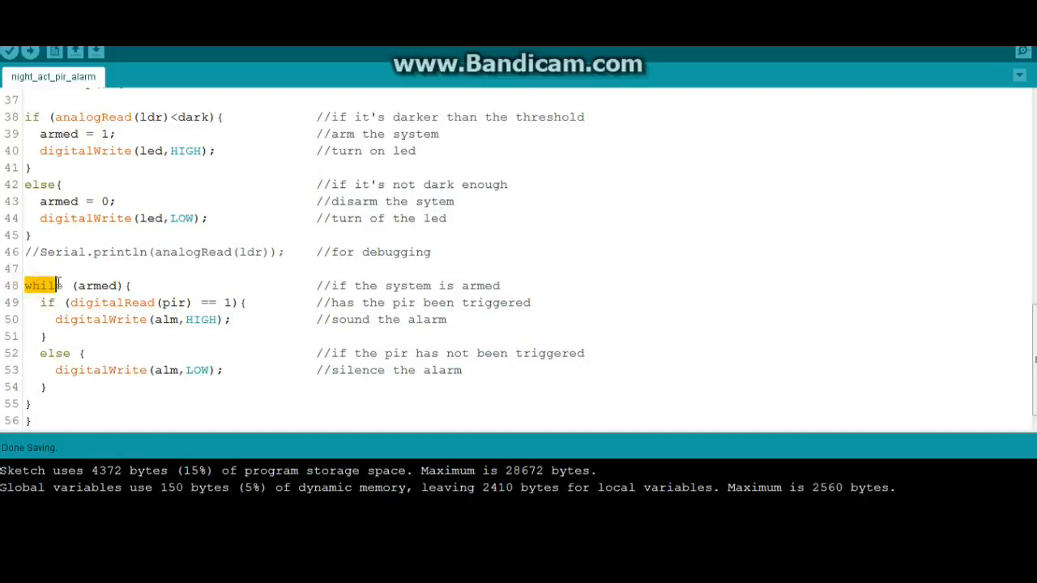
pyautogui.doubleClick(95, 286)
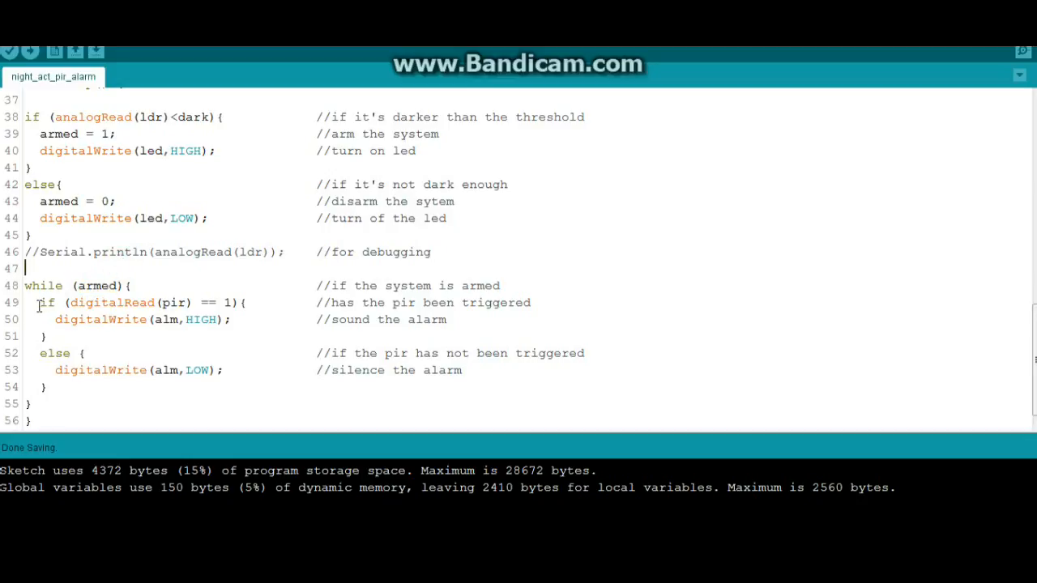
pyautogui.doubleClick(47, 302)
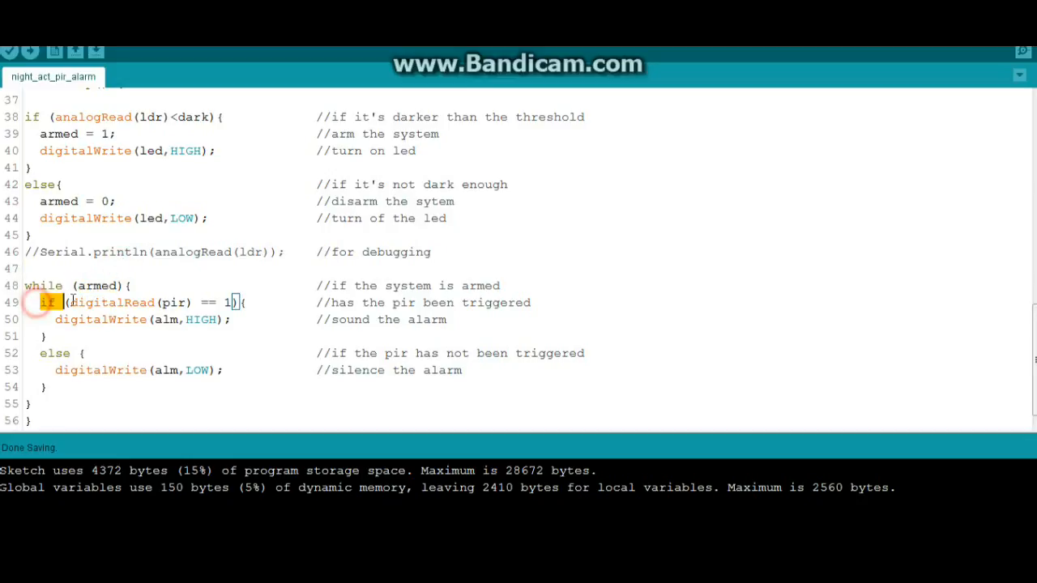
pyautogui.moveTo(39, 302); pyautogui.dragTo(231, 302)
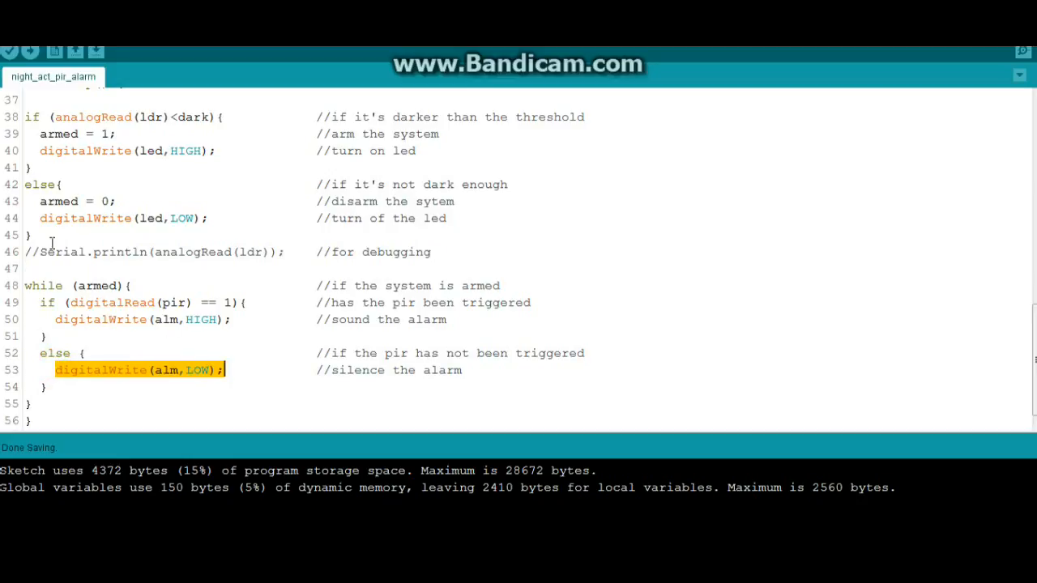
pyautogui.click(46, 387)
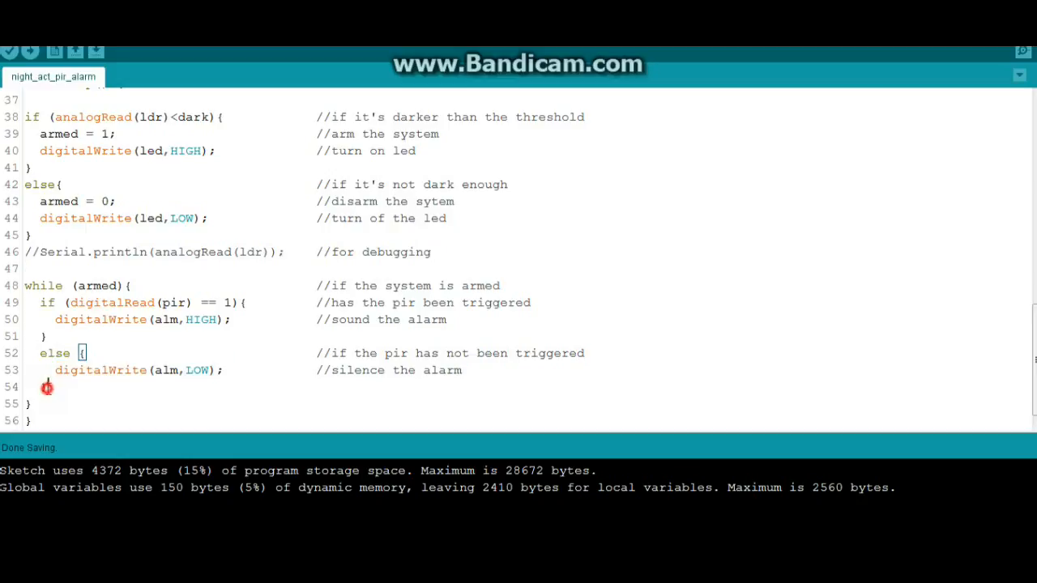